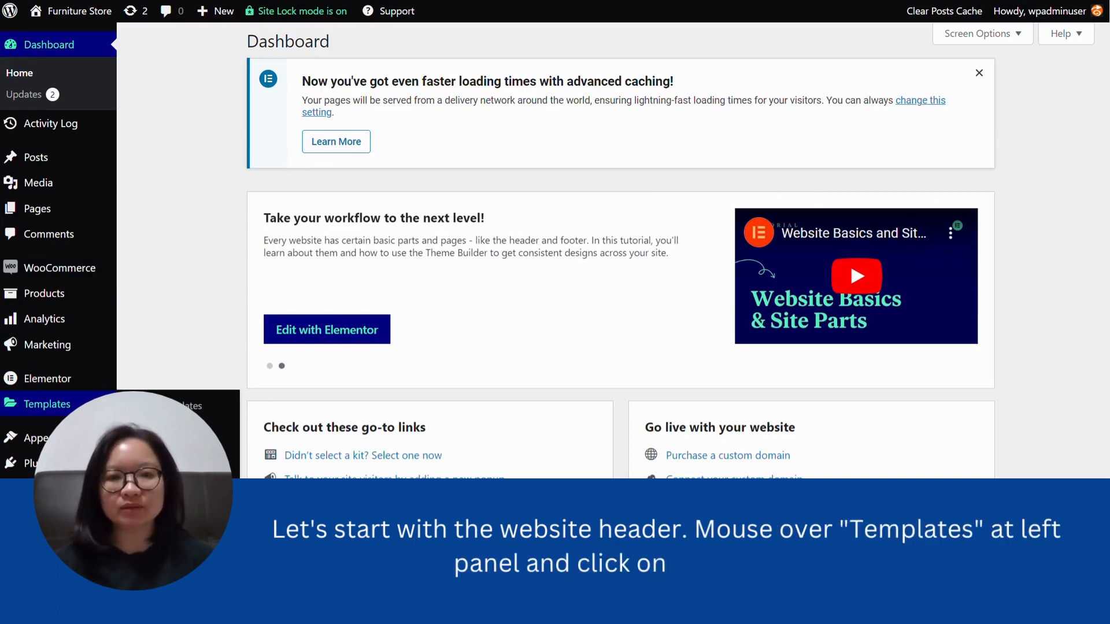
# Open Elementor's Theme Builder from the Templates menu in WordPress admin
pyautogui.click(46, 404)
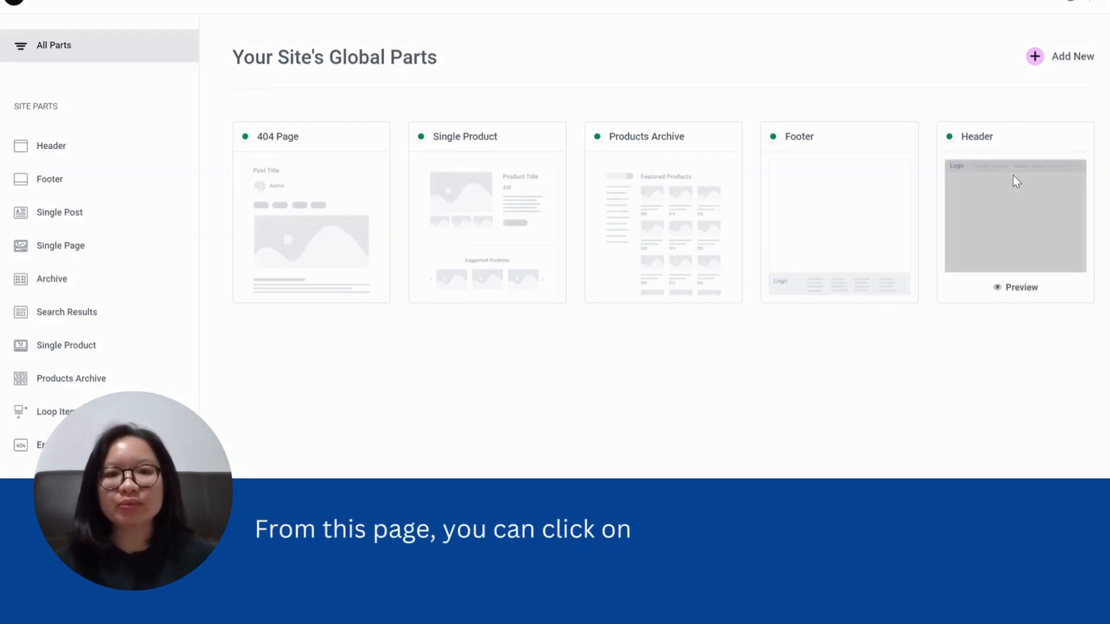
# Open the Header site part's template in the Elementor editor
pyautogui.click(1014, 216)
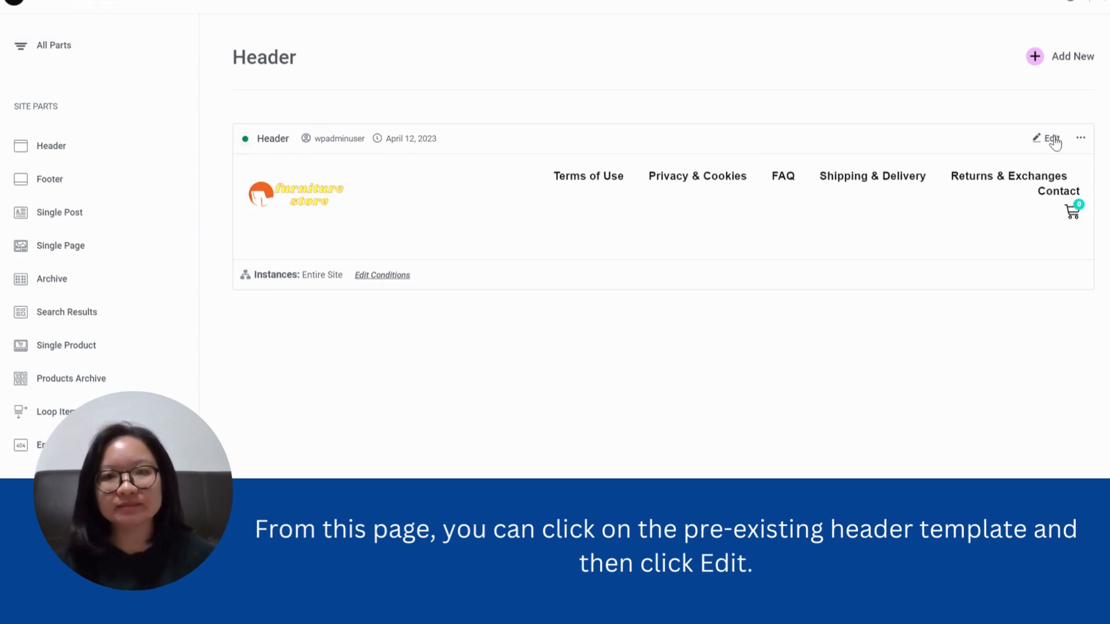
pyautogui.click(1049, 137)
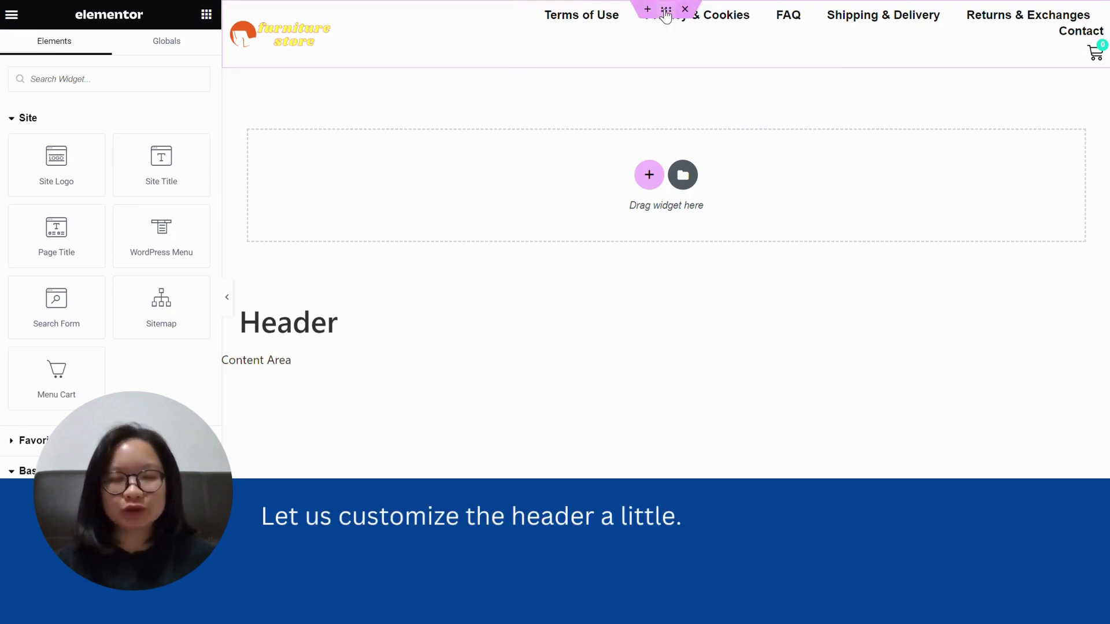
# Give the header section a Classic solid-colour background in its Style settings
pyautogui.click(666, 9)
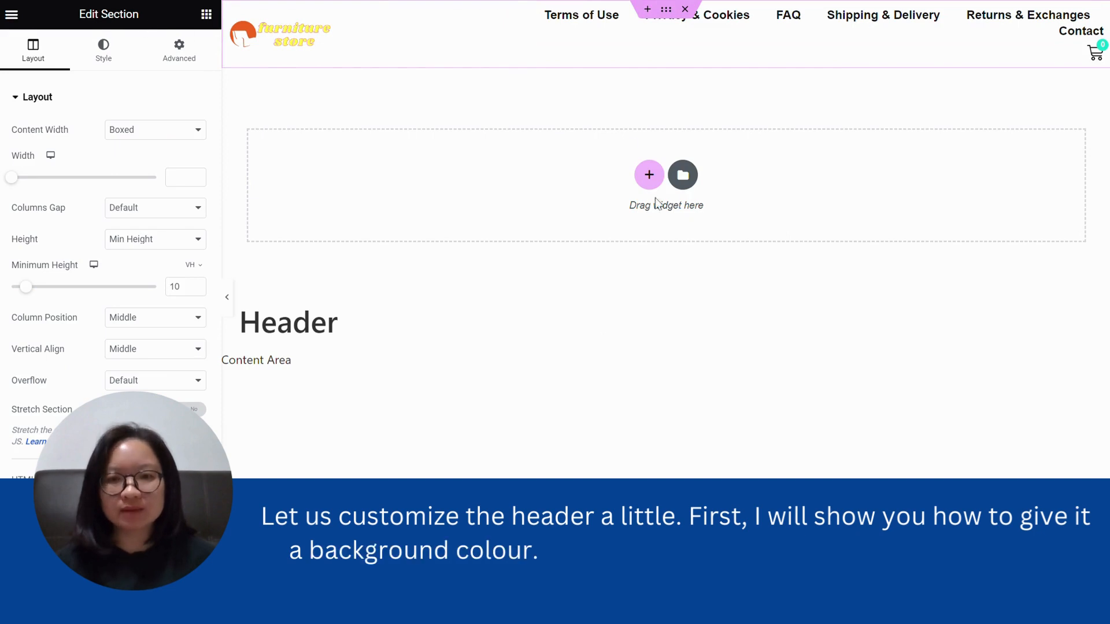
pyautogui.click(683, 8)
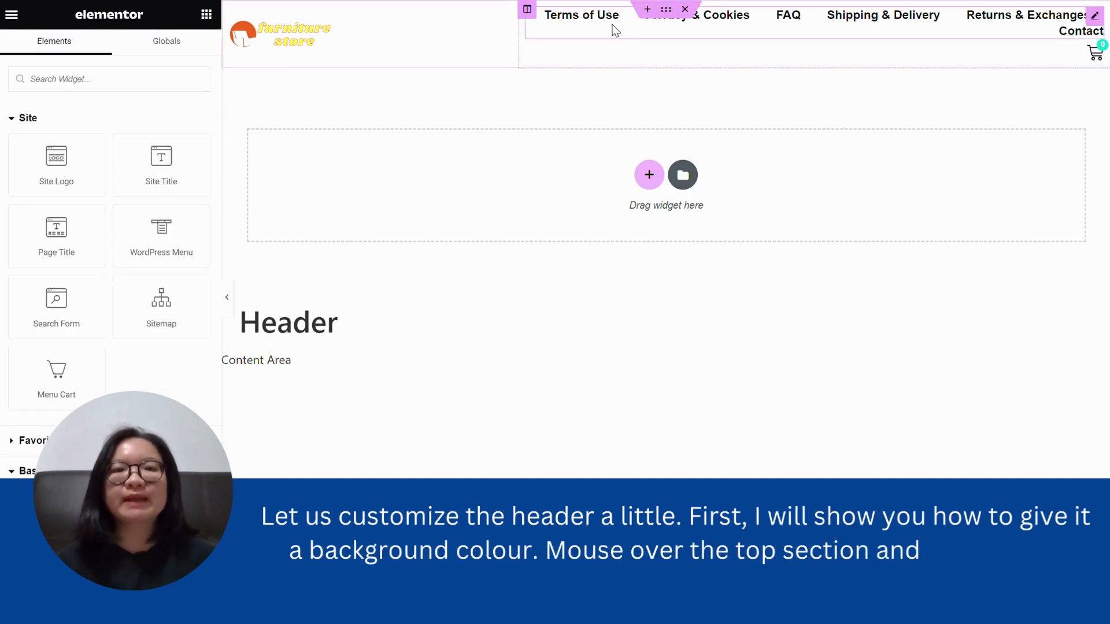
pyautogui.moveTo(666, 9)
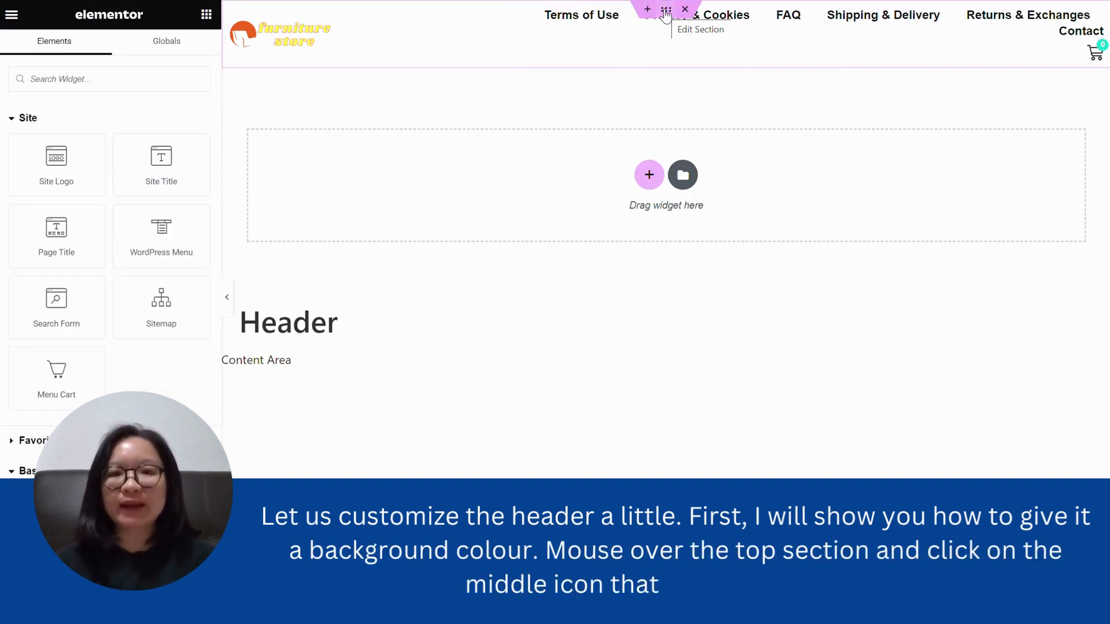
pyautogui.click(663, 9)
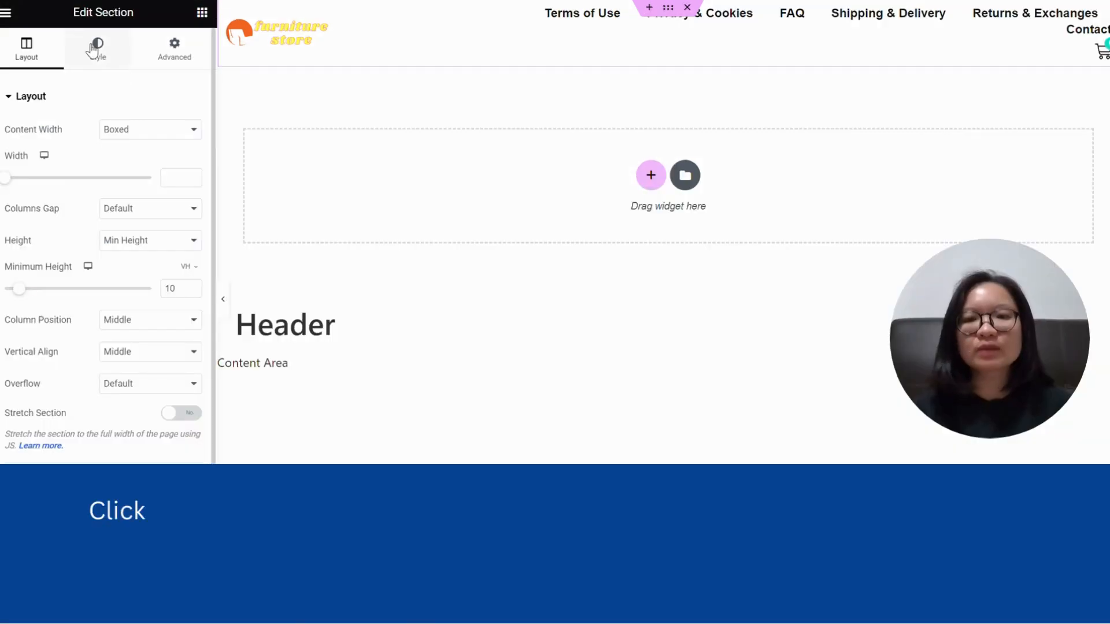
pyautogui.click(97, 49)
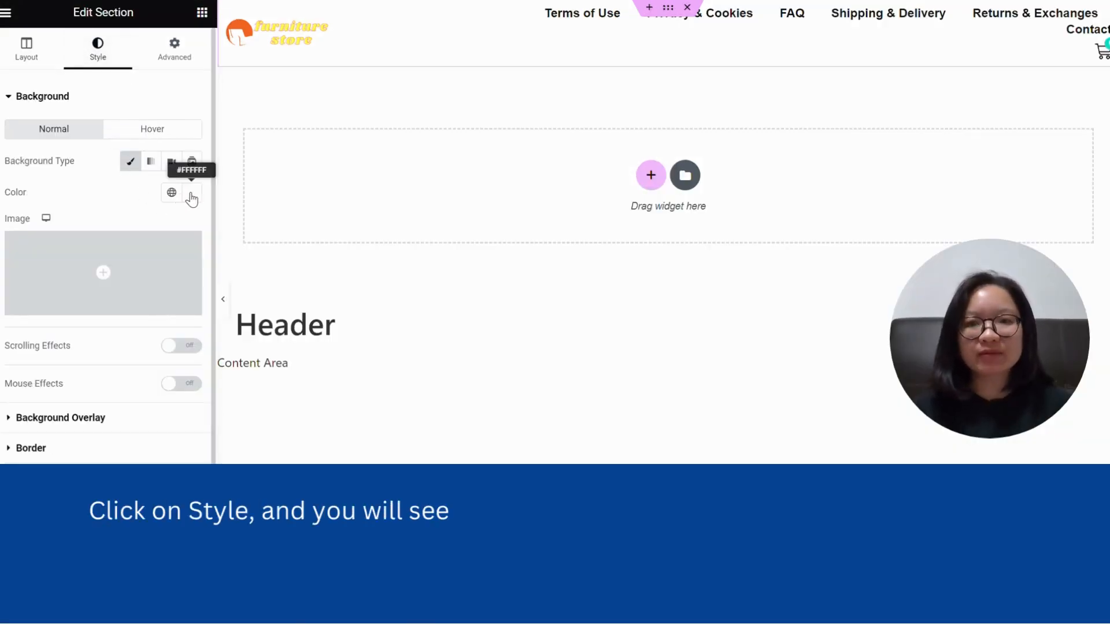
pyautogui.click(191, 192)
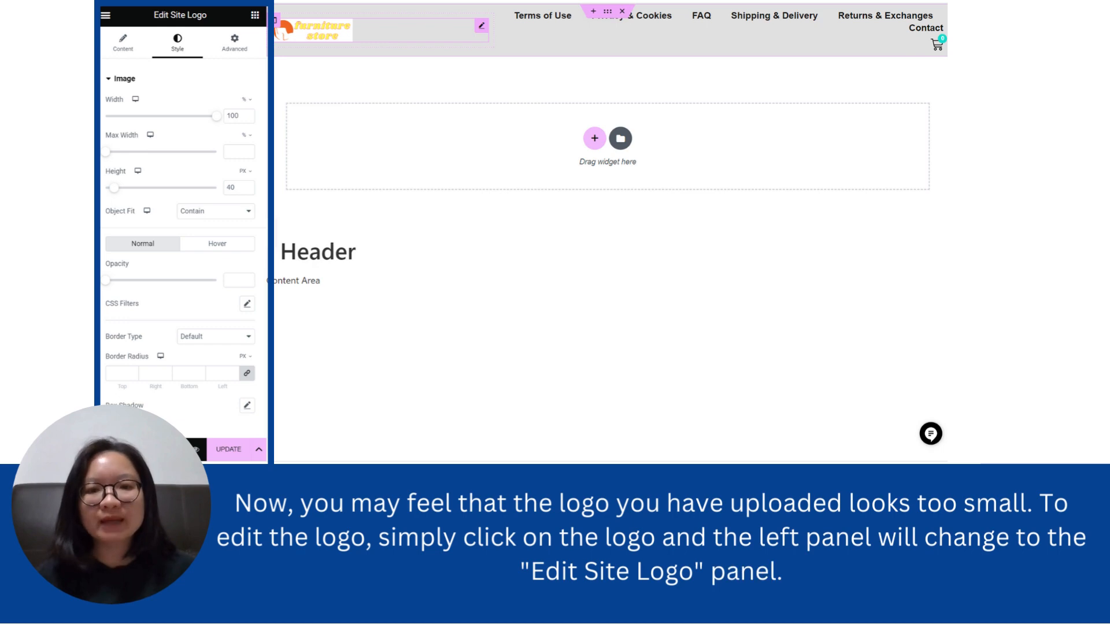
# Set the logo to the Full image size with Width and Max Width 100%
pyautogui.click(238, 221)
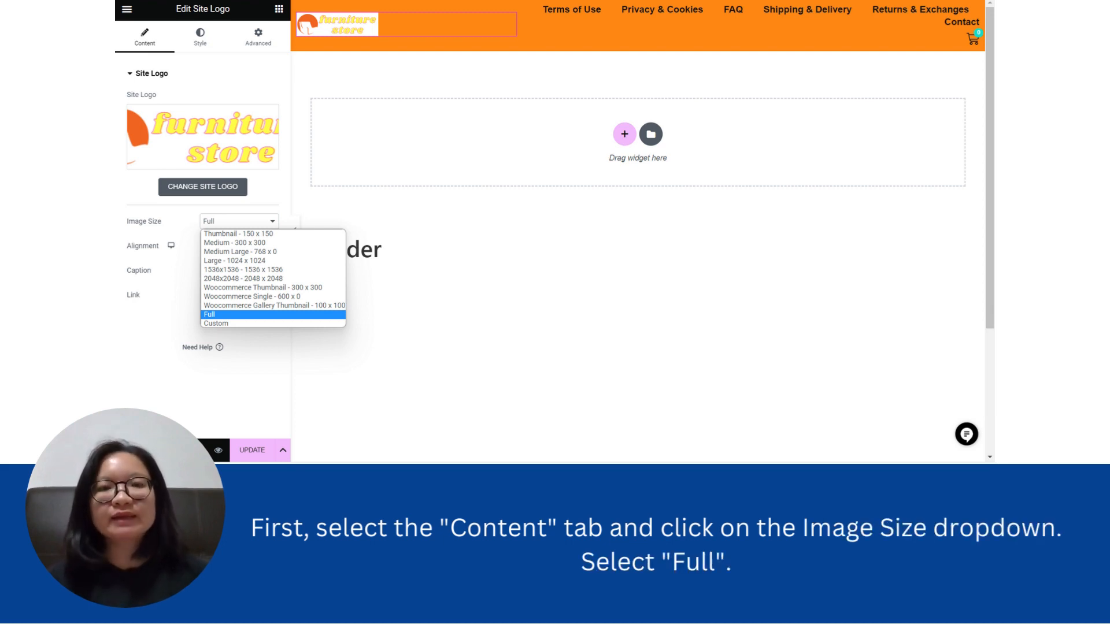
pyautogui.click(208, 315)
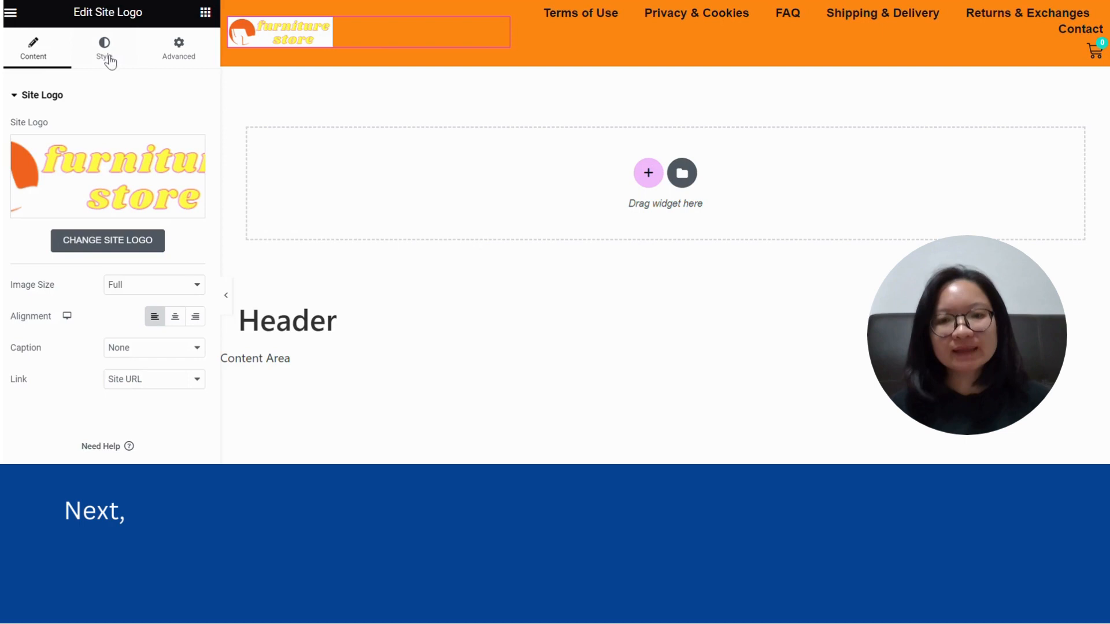
pyautogui.click(104, 50)
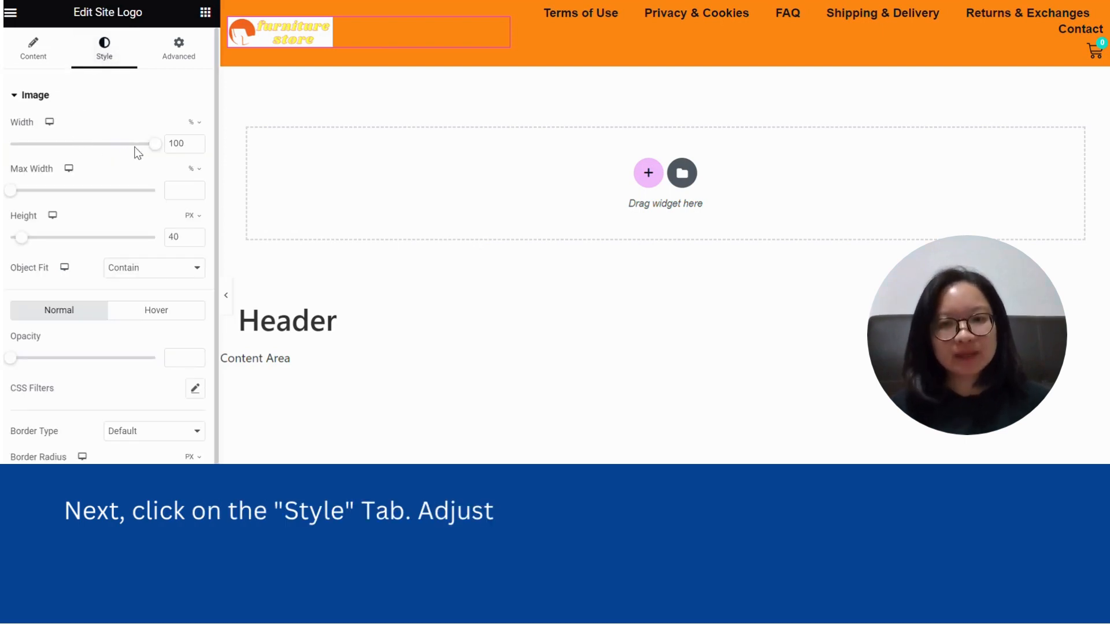
pyautogui.moveTo(10, 190); pyautogui.dragTo(78, 190)
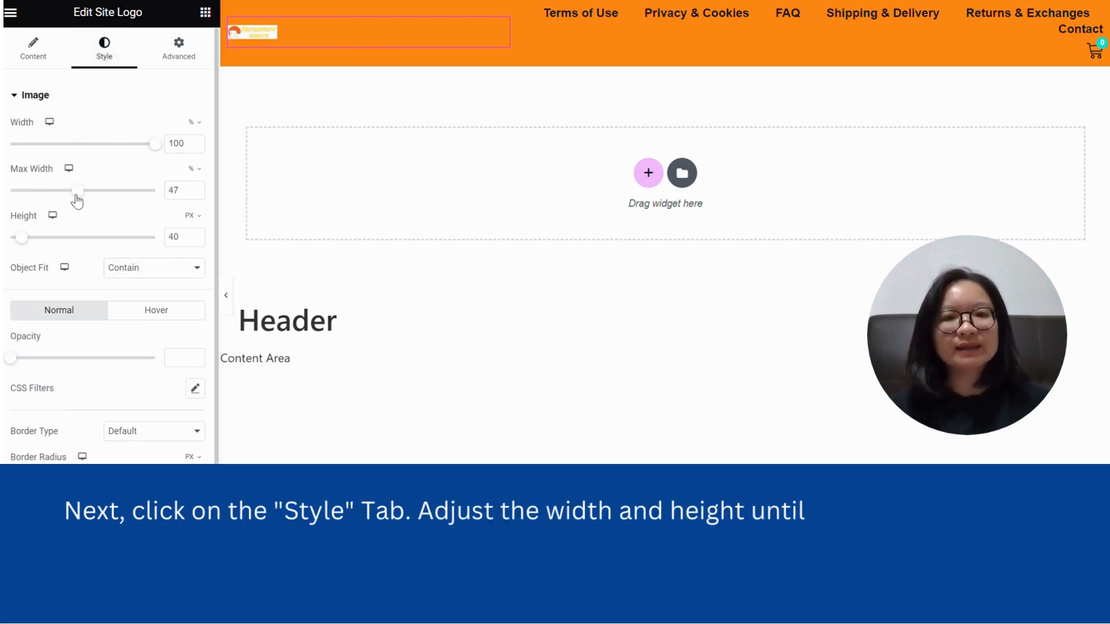
pyautogui.moveTo(77, 190); pyautogui.dragTo(156, 191)
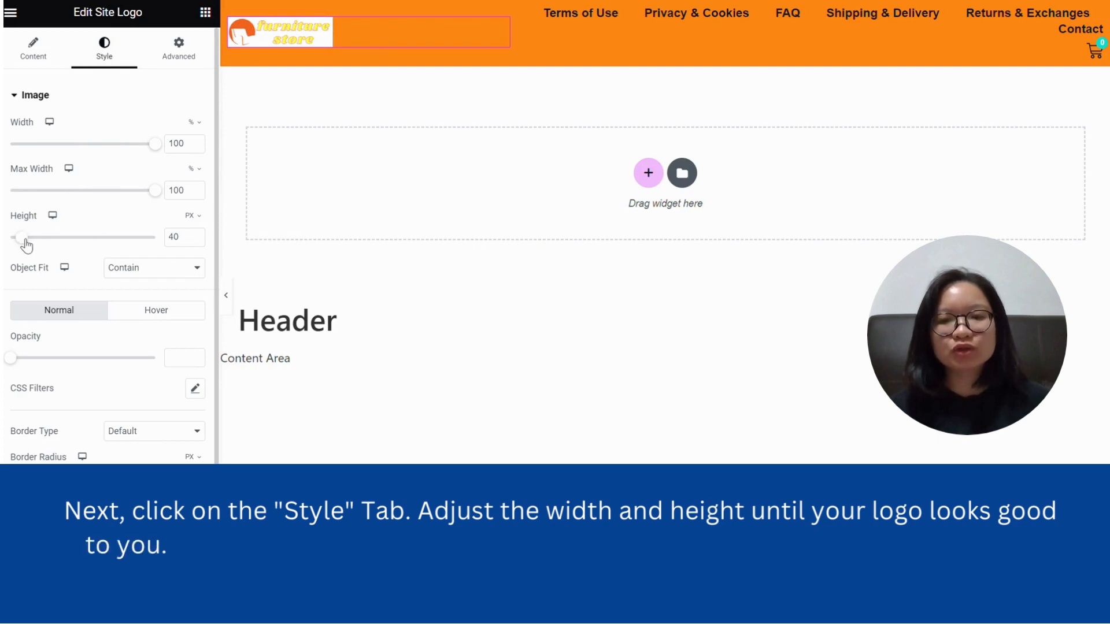
# Raise the logo height to 117px with Object Fit Cover
pyautogui.moveTo(25, 237); pyautogui.dragTo(36, 237)
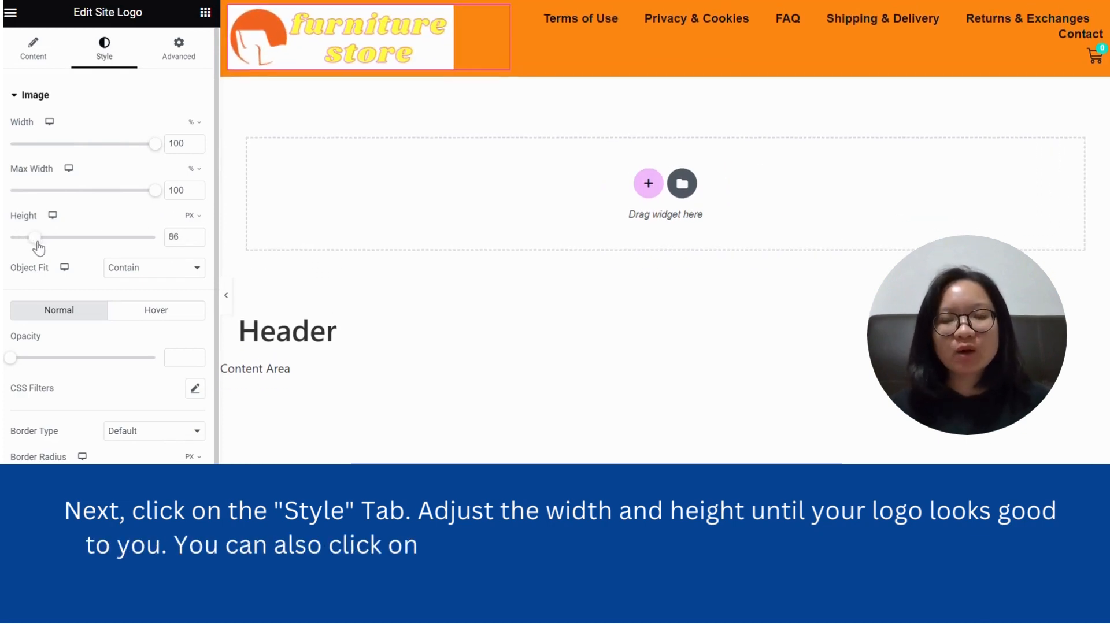
pyautogui.moveTo(33, 238); pyautogui.dragTo(47, 237)
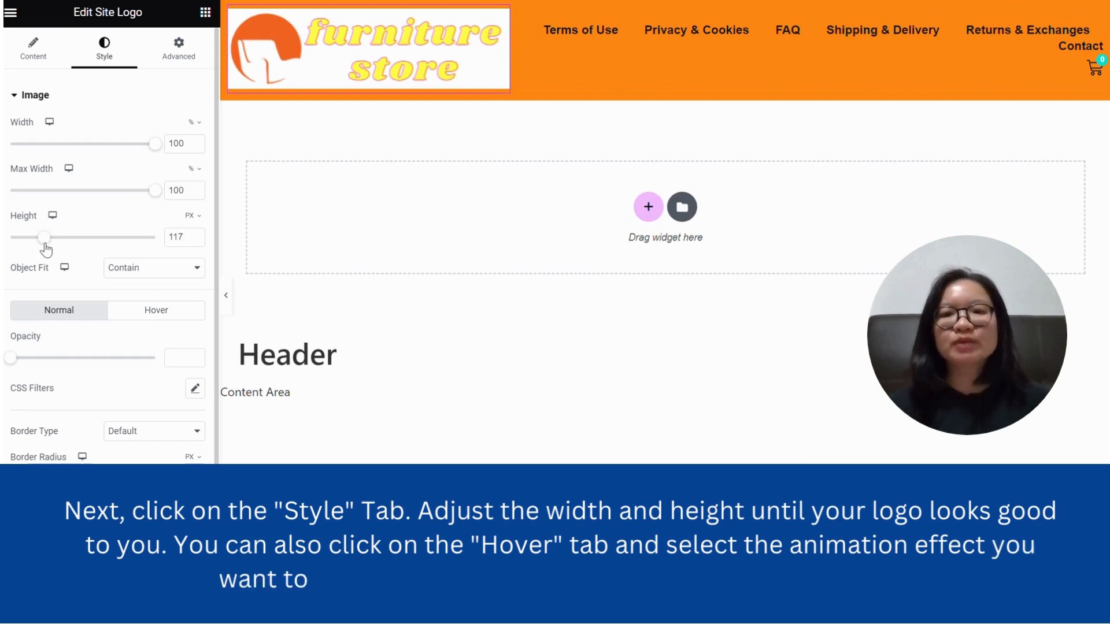
pyautogui.click(154, 267)
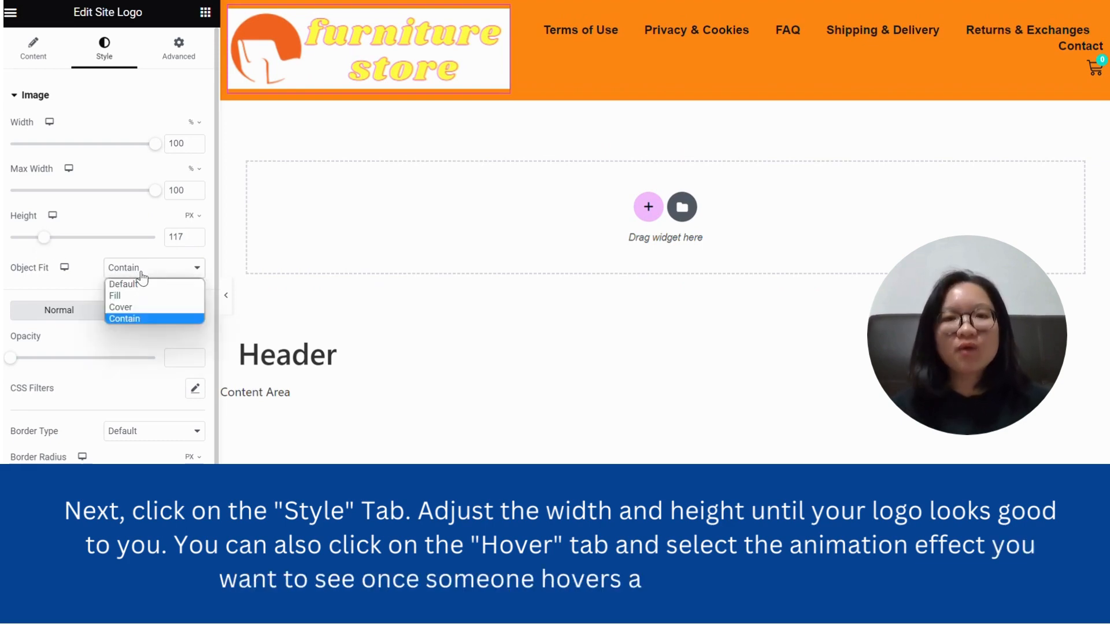
pyautogui.click(119, 308)
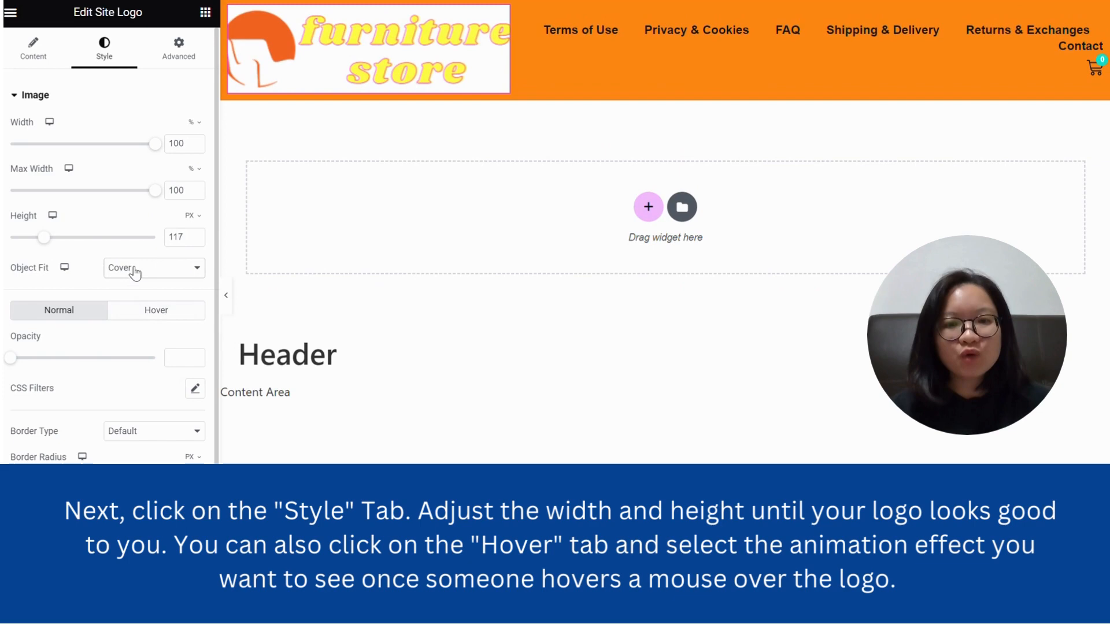
pyautogui.click(154, 267)
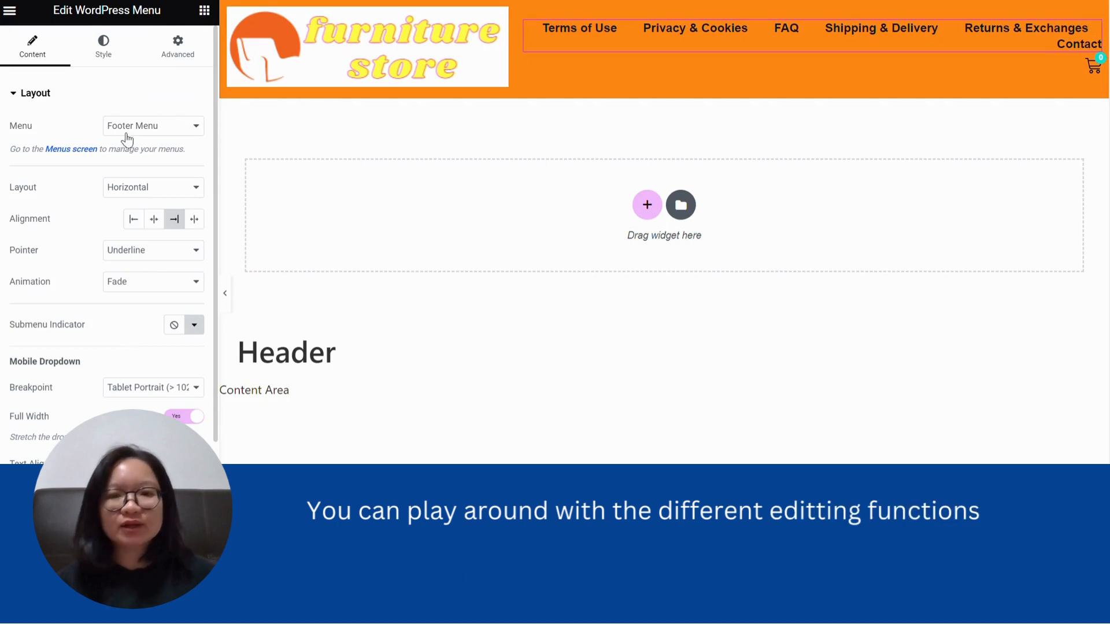
# Switch the header menu widget to Primary Menu and update the template
pyautogui.click(152, 126)
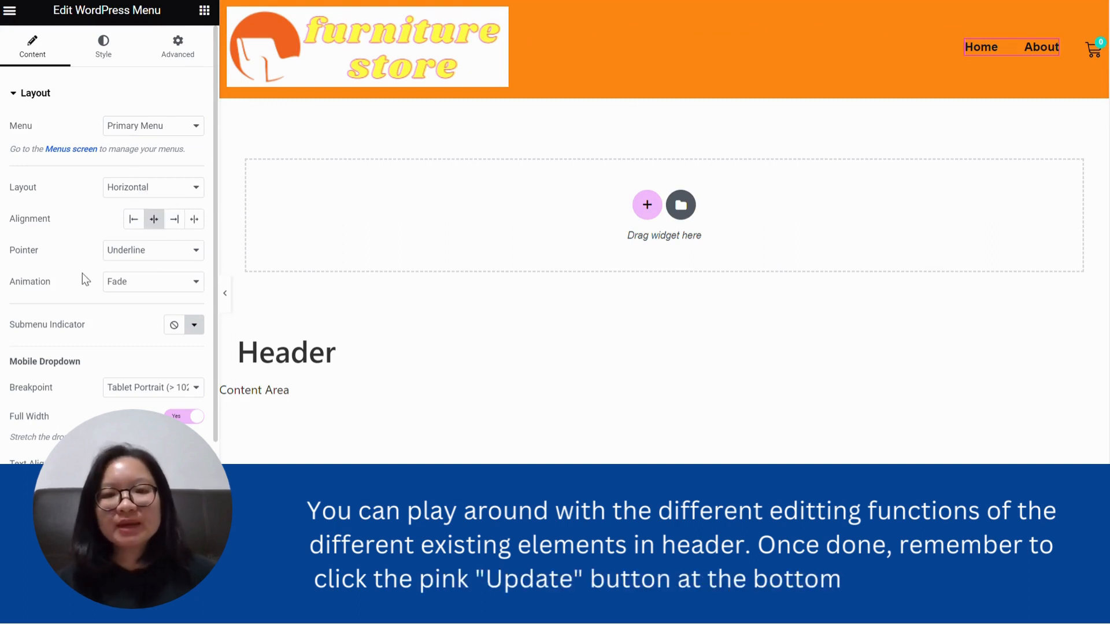
pyautogui.moveTo(152, 276)
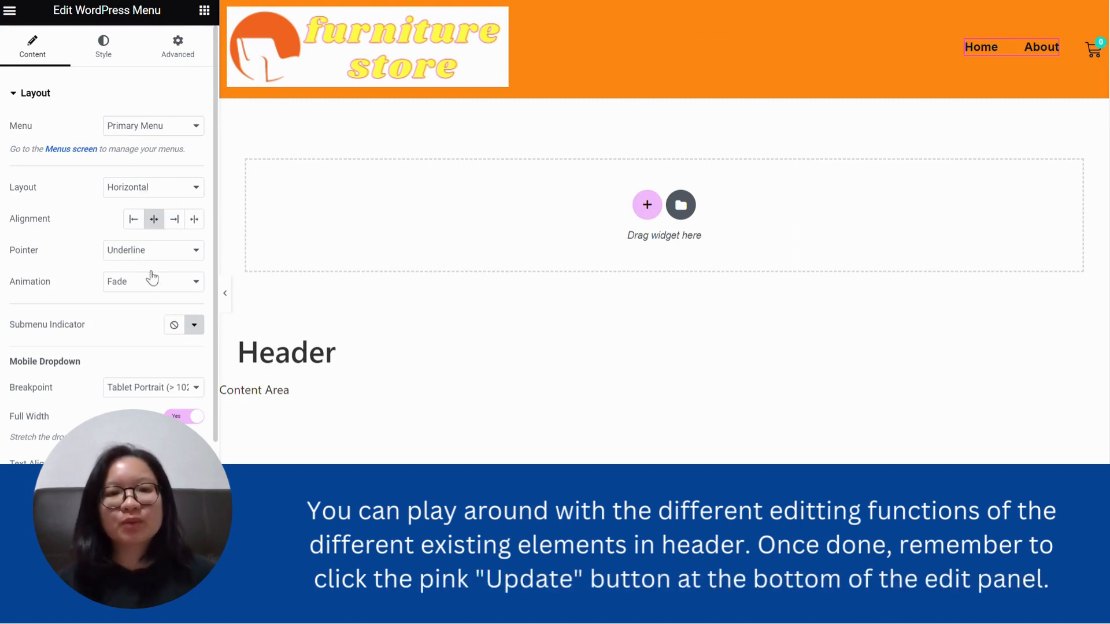
pyautogui.click(152, 249)
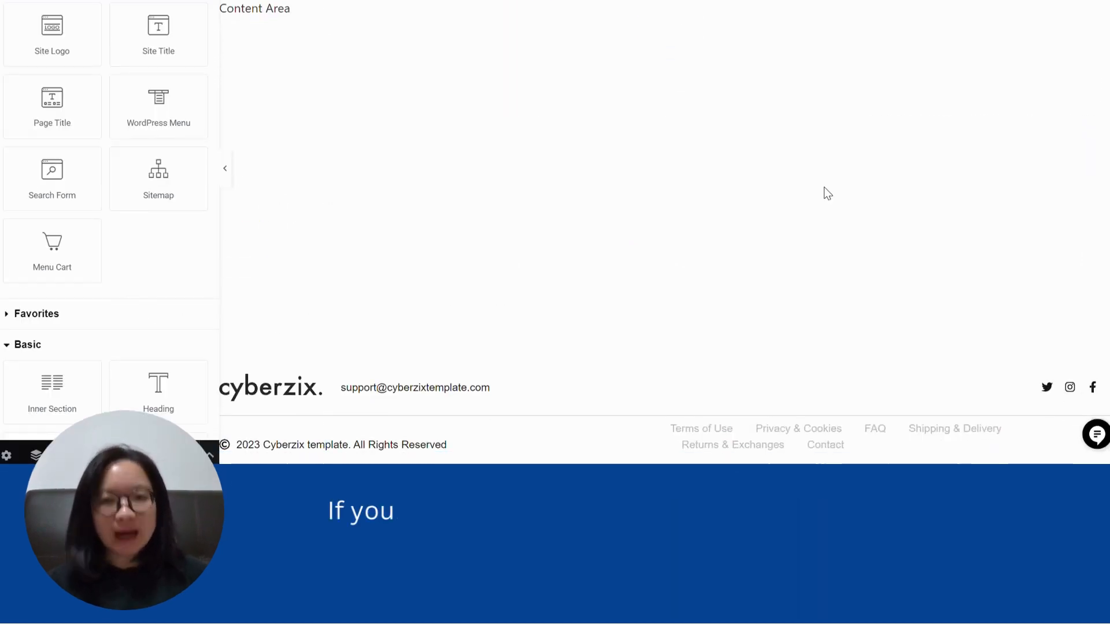
pyautogui.moveTo(669, 300)
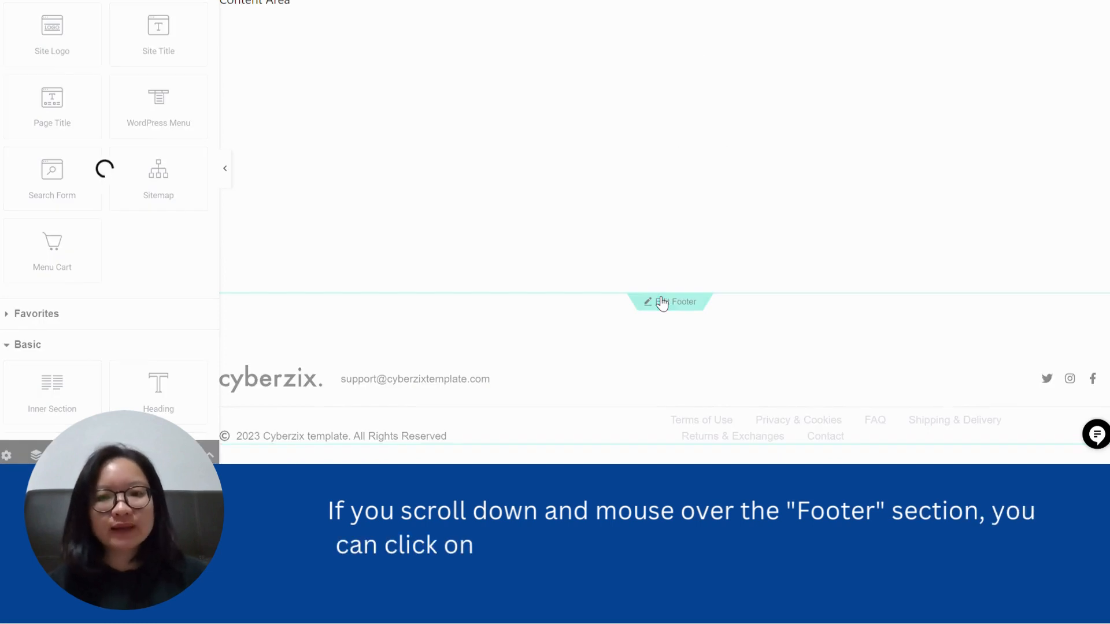
# Edit the footer template and delete its logo image and support email widgets
pyautogui.click(669, 302)
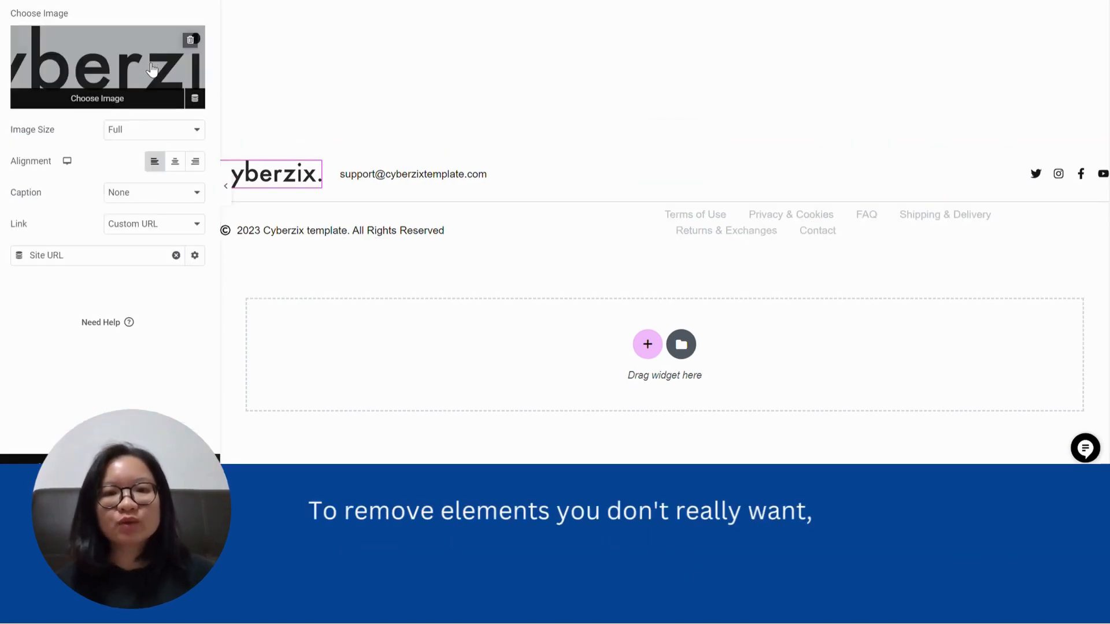
pyautogui.rightClick(270, 175)
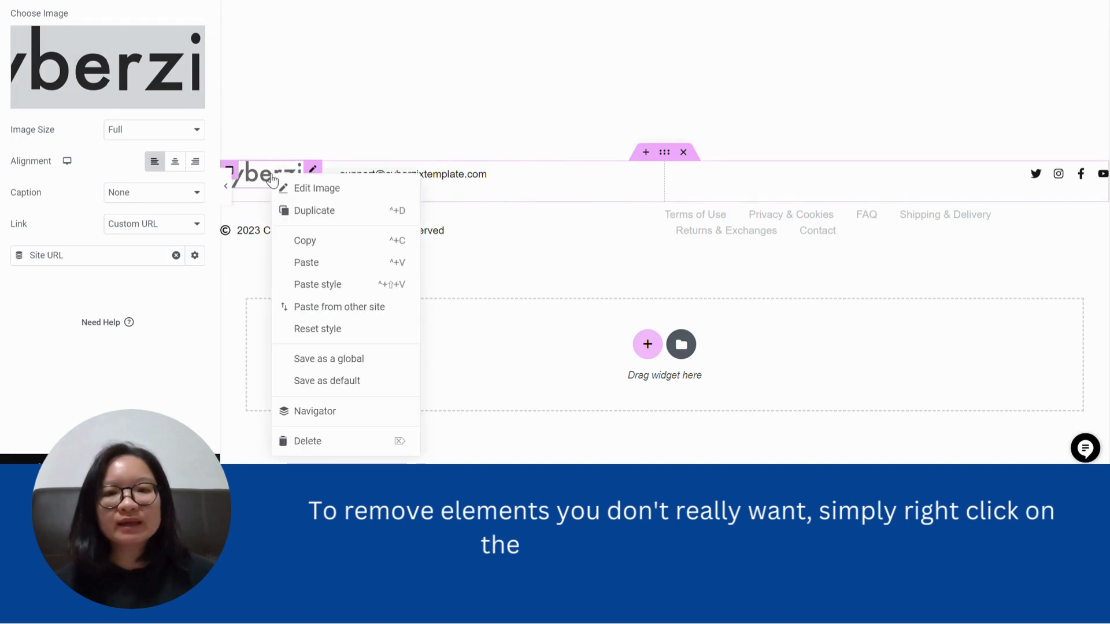
pyautogui.click(307, 441)
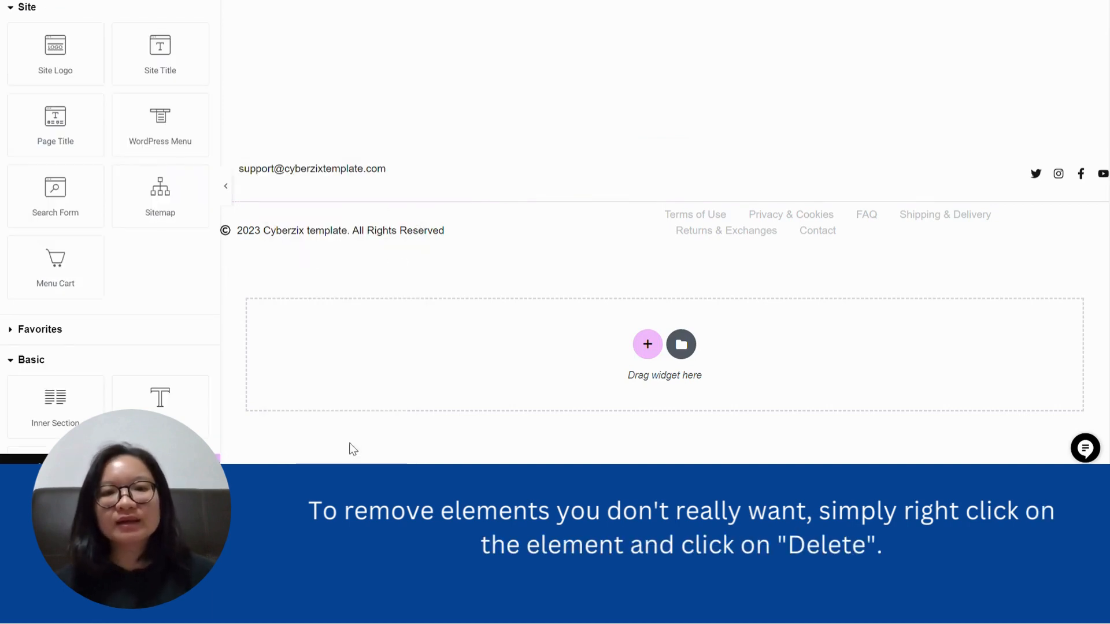
pyautogui.rightClick(311, 169)
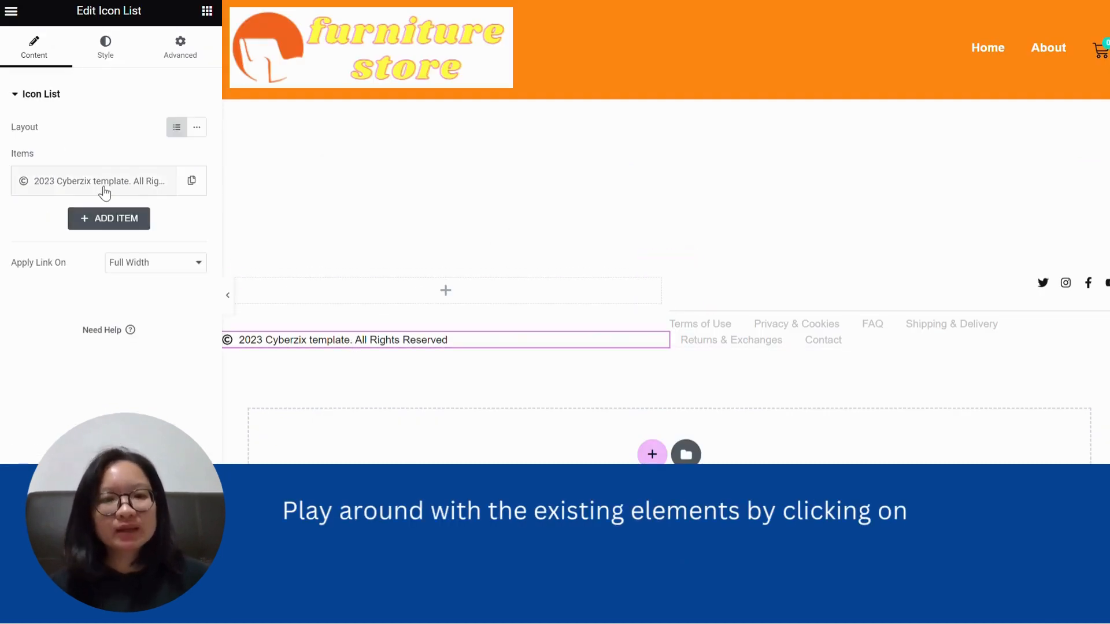
# Expand the copyright Icon List item to show its text, icon and link fields
pyautogui.click(92, 180)
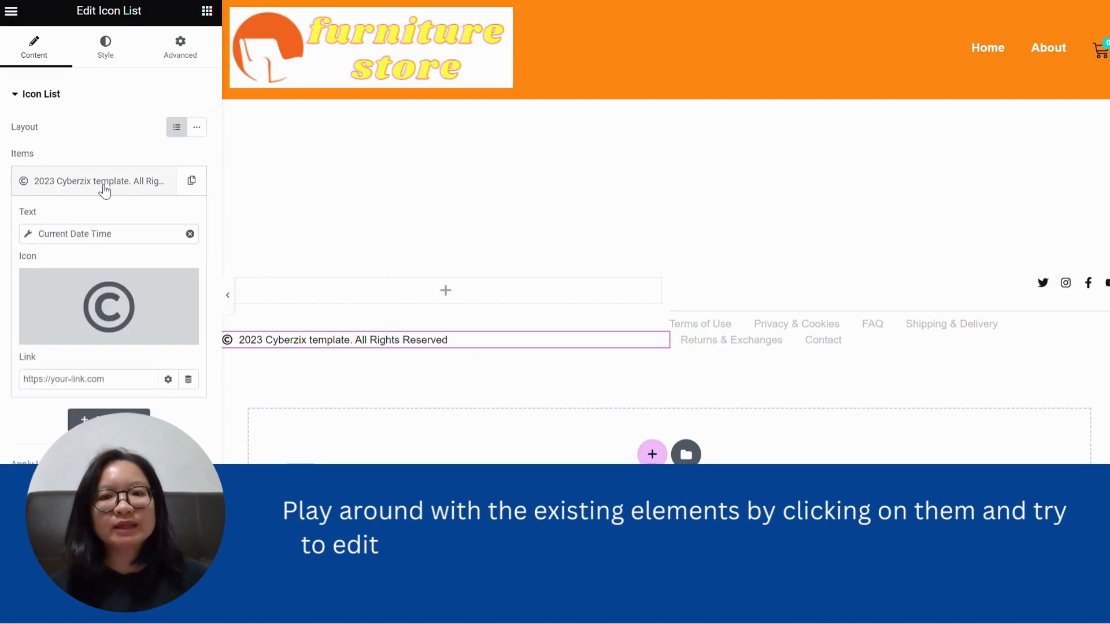
pyautogui.moveTo(140, 279)
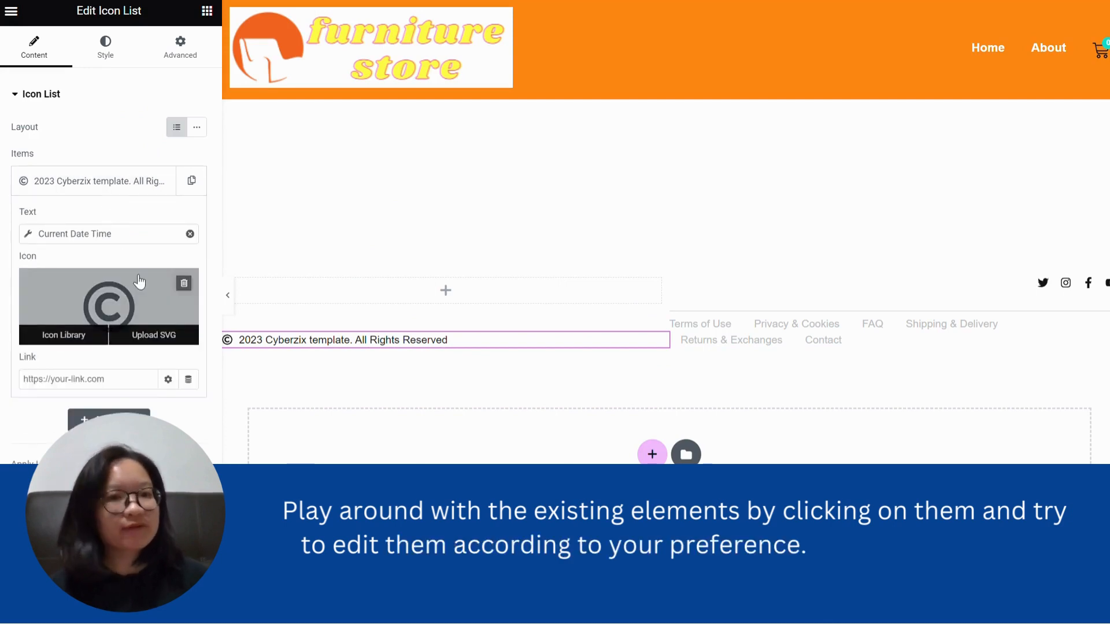
pyautogui.moveTo(134, 240)
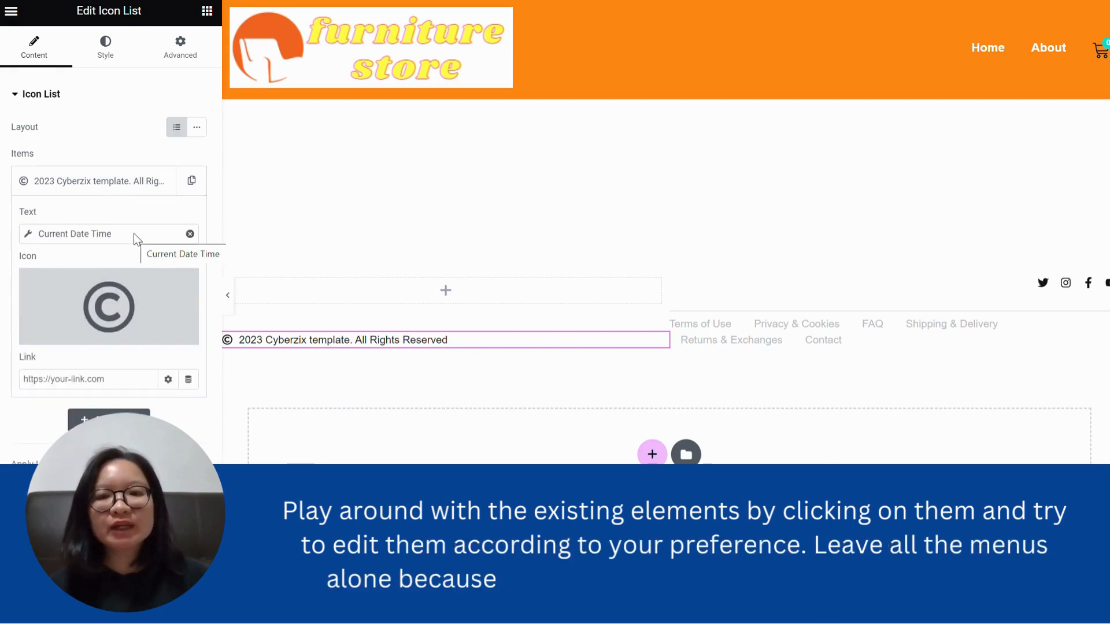